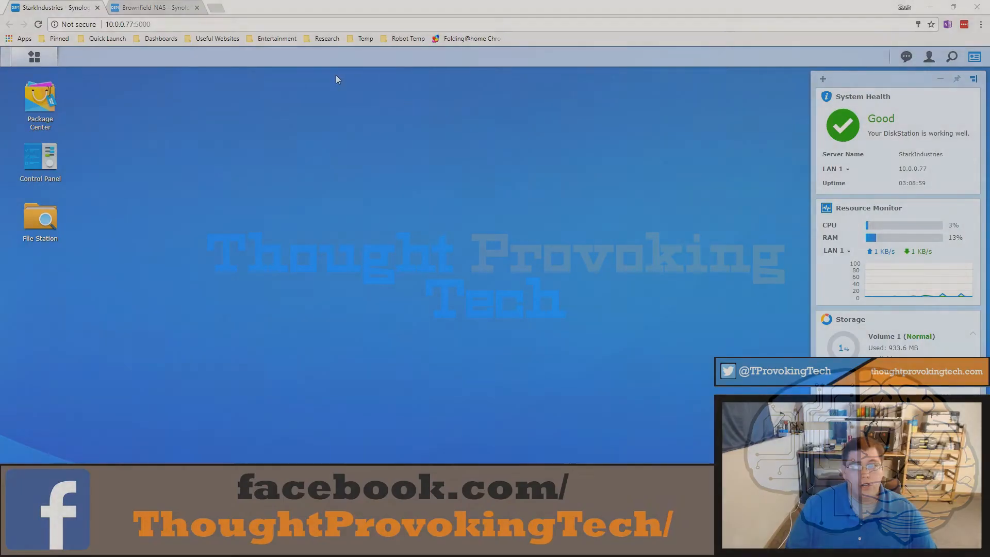
Browse the package catalogue's backup category, then show the DSM main menu of installed apps
{"action": "double_click", "coordinate": [39, 97]}
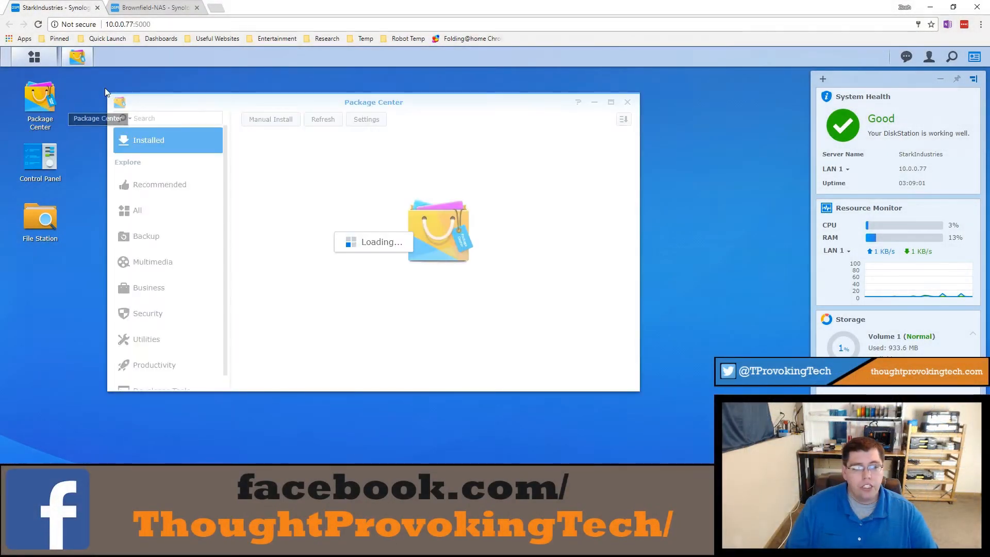
{"action": "left_click", "coordinate": [146, 235]}
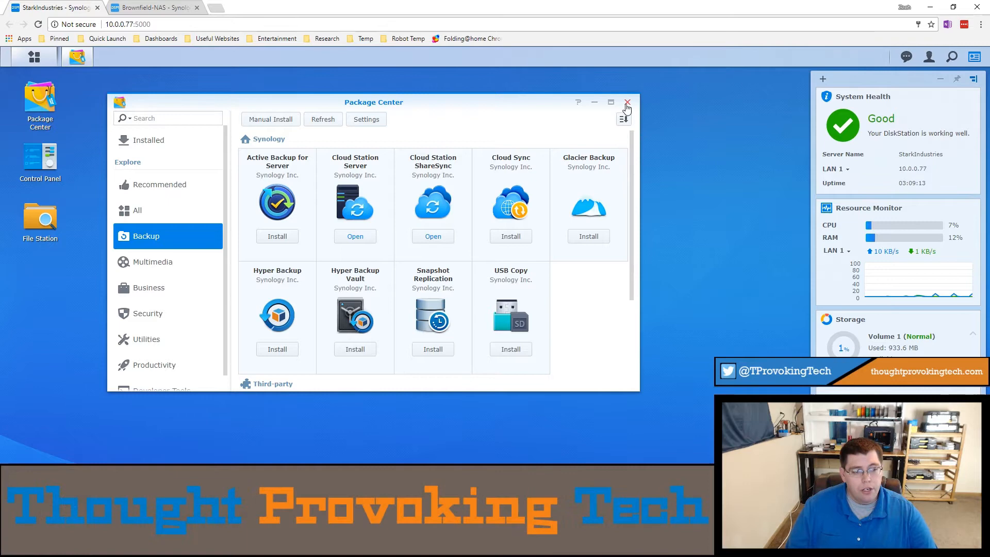
{"action": "left_click", "coordinate": [627, 101]}
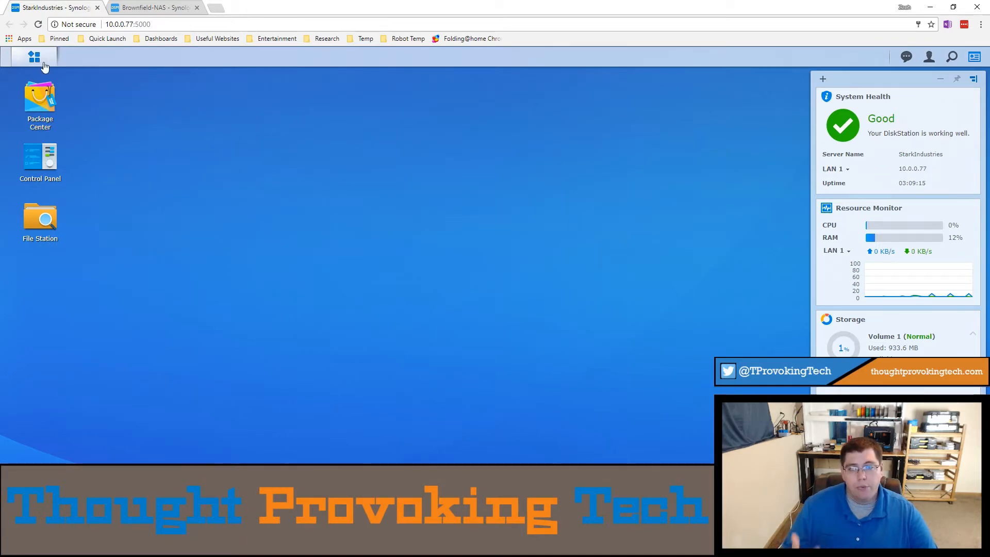
{"action": "left_click", "coordinate": [31, 55]}
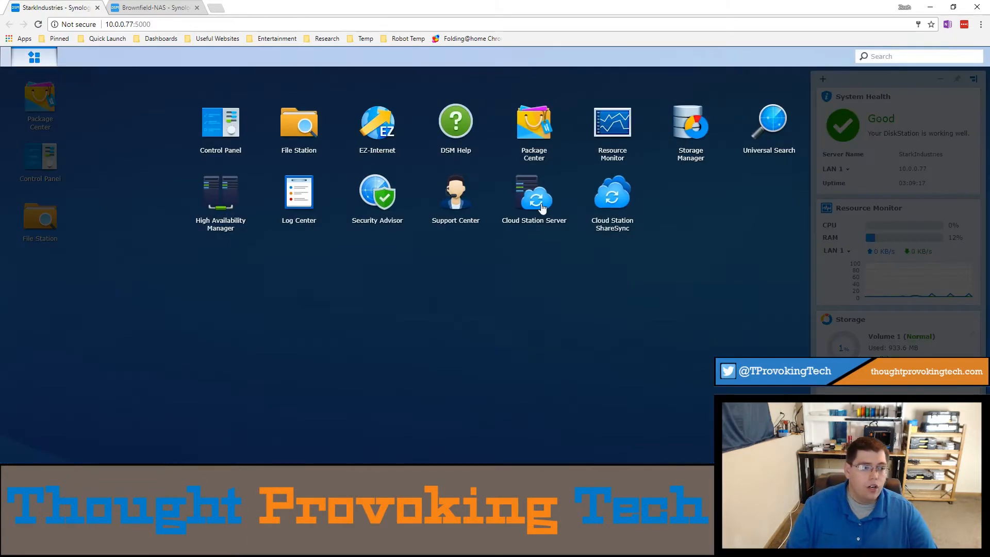
{"action": "mouse_move", "coordinate": [629, 194]}
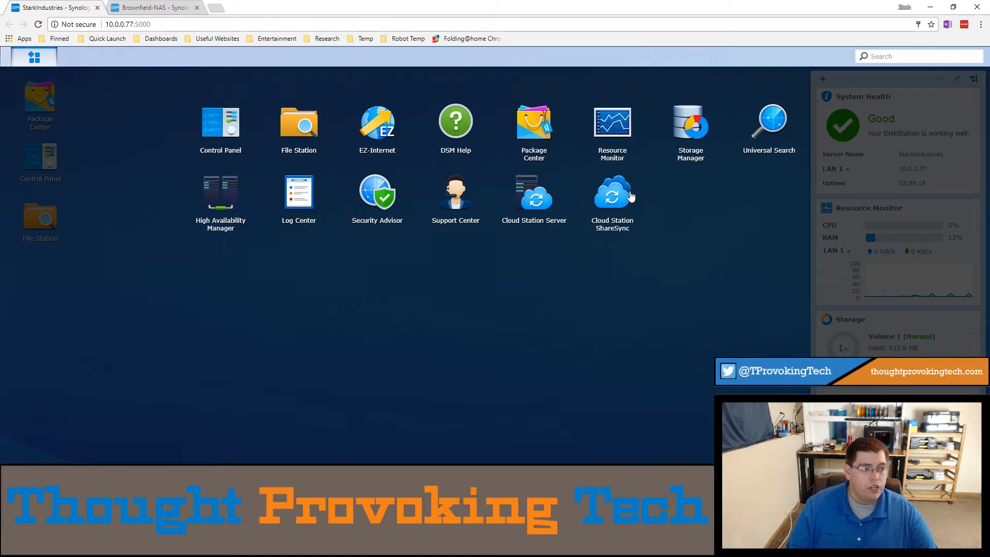
{"action": "mouse_move", "coordinate": [616, 229]}
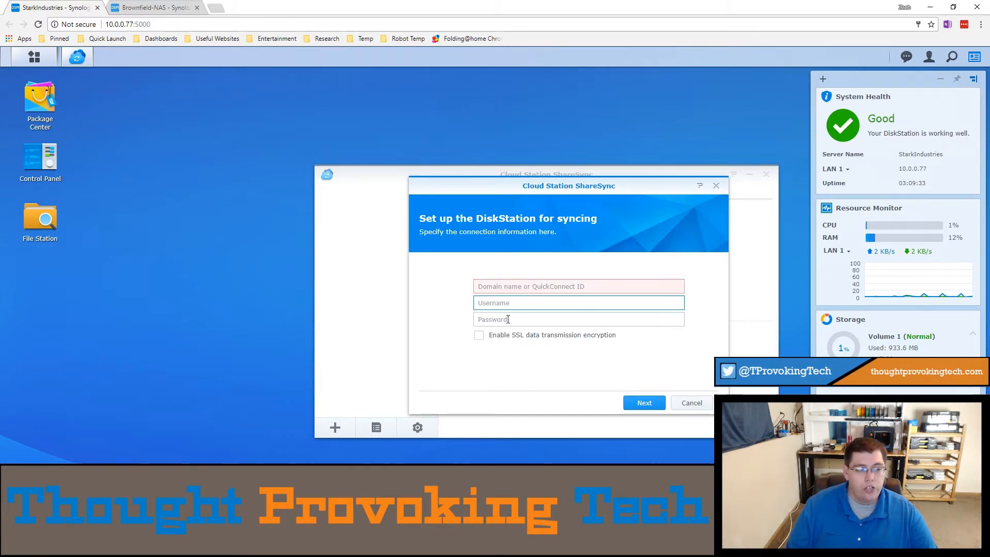
Enable SSL data transmission encryption and enter the DiskStation connection details
{"action": "left_click", "coordinate": [478, 335]}
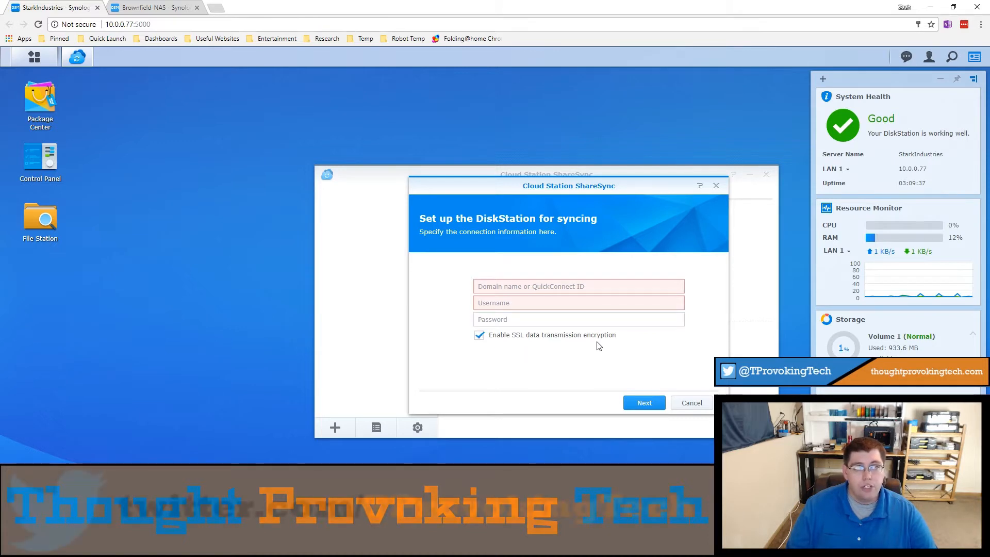
{"action": "mouse_move", "coordinate": [617, 357]}
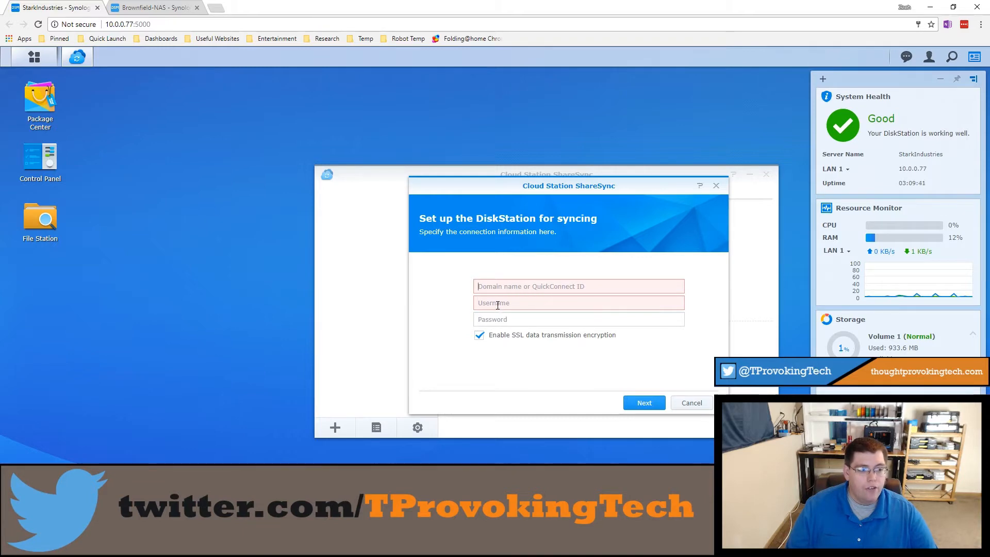
{"action": "left_click", "coordinate": [580, 320]}
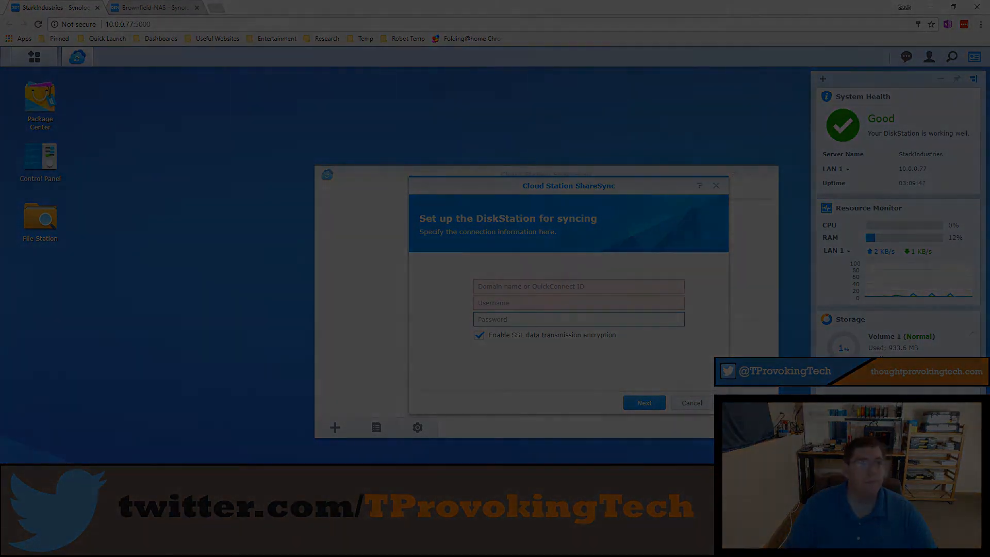
{"action": "left_click", "coordinate": [643, 402]}
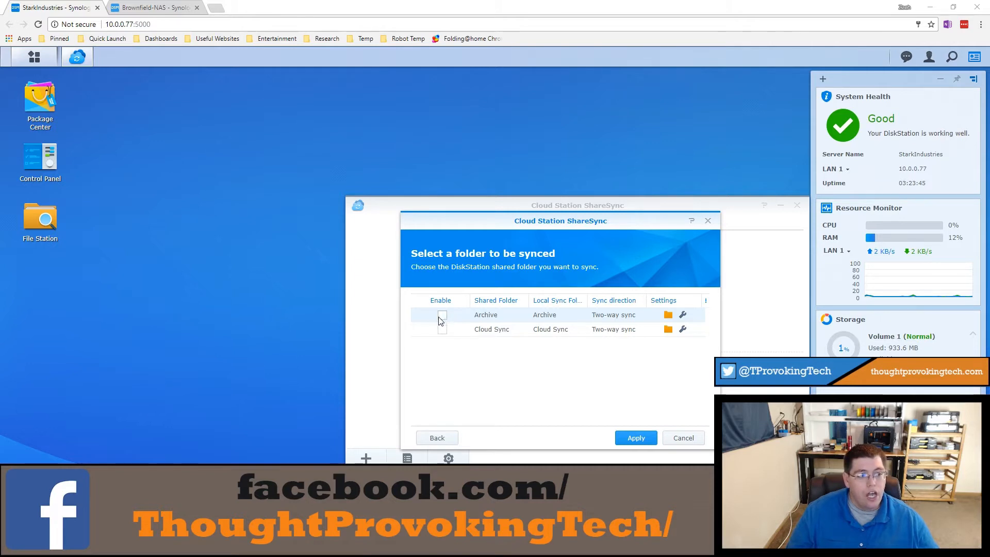
Enable syncing for the Archive shared folder and show its local folder choices
{"action": "left_click", "coordinate": [442, 314]}
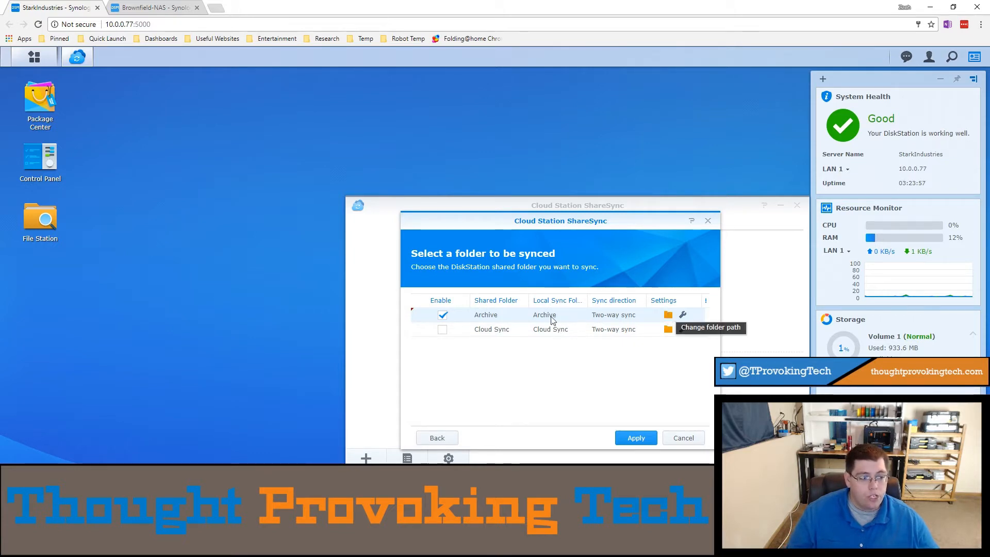
{"action": "mouse_move", "coordinate": [543, 334]}
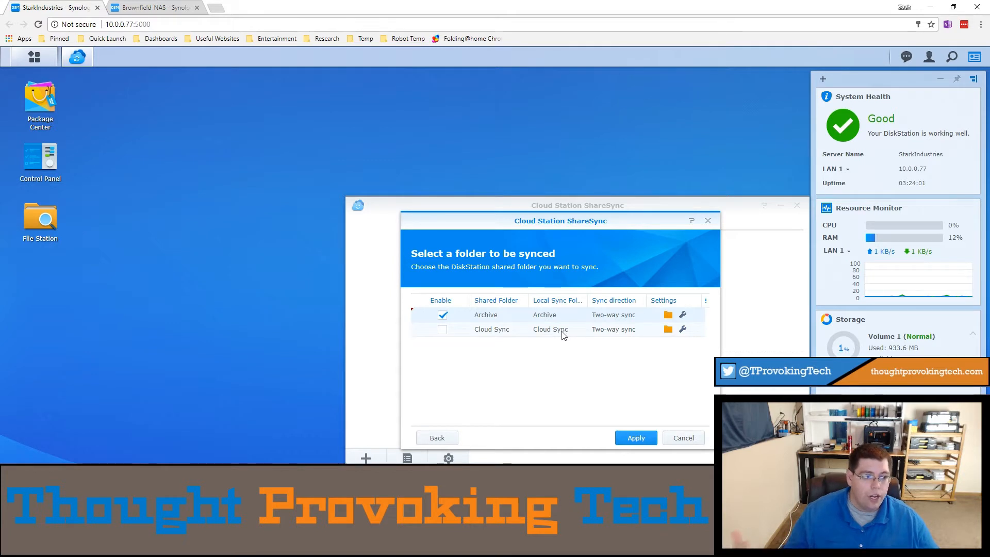
{"action": "mouse_move", "coordinate": [583, 333]}
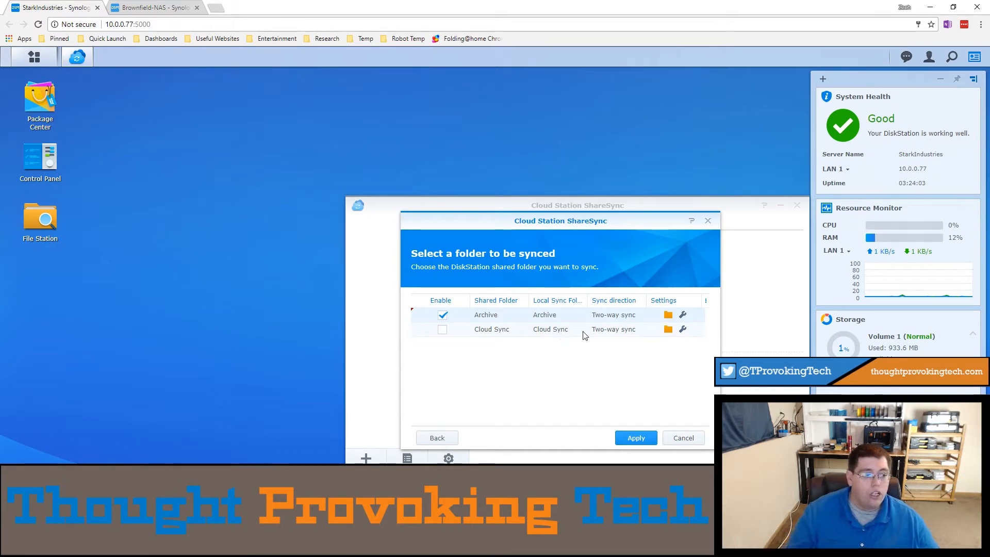
{"action": "left_click", "coordinate": [668, 330]}
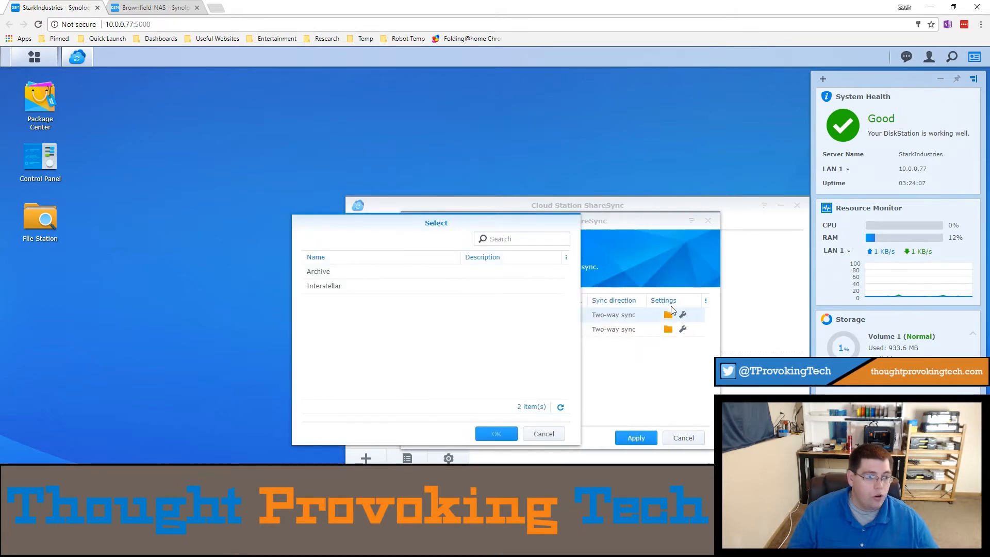
{"action": "mouse_move", "coordinate": [485, 228]}
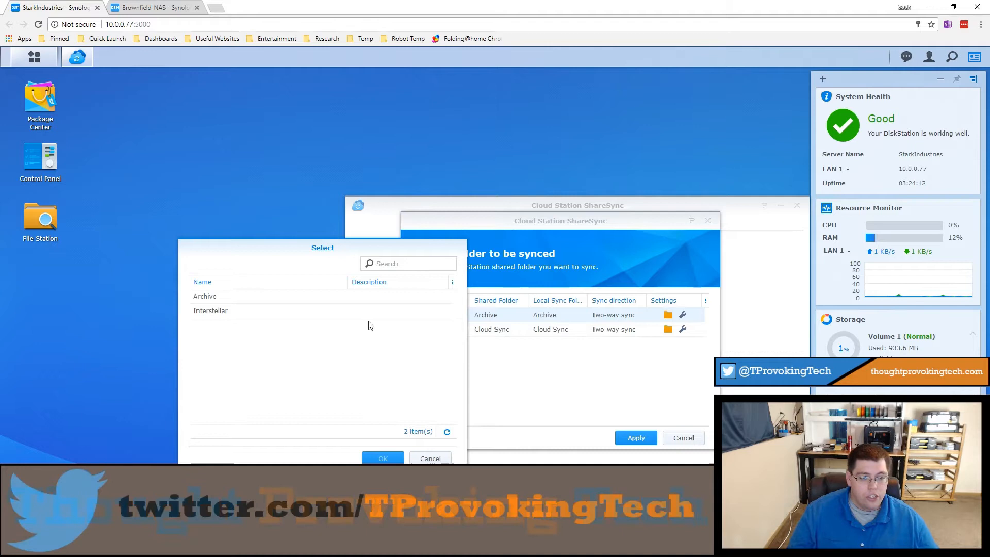
Confirm Archive as the local sync folder for the Archive share
{"action": "left_click", "coordinate": [204, 296]}
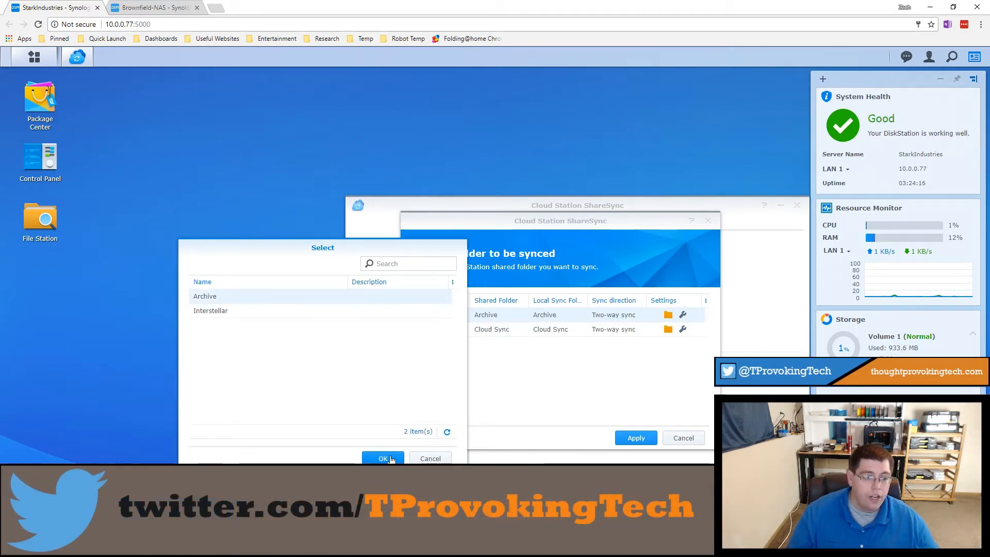
{"action": "left_click", "coordinate": [384, 457]}
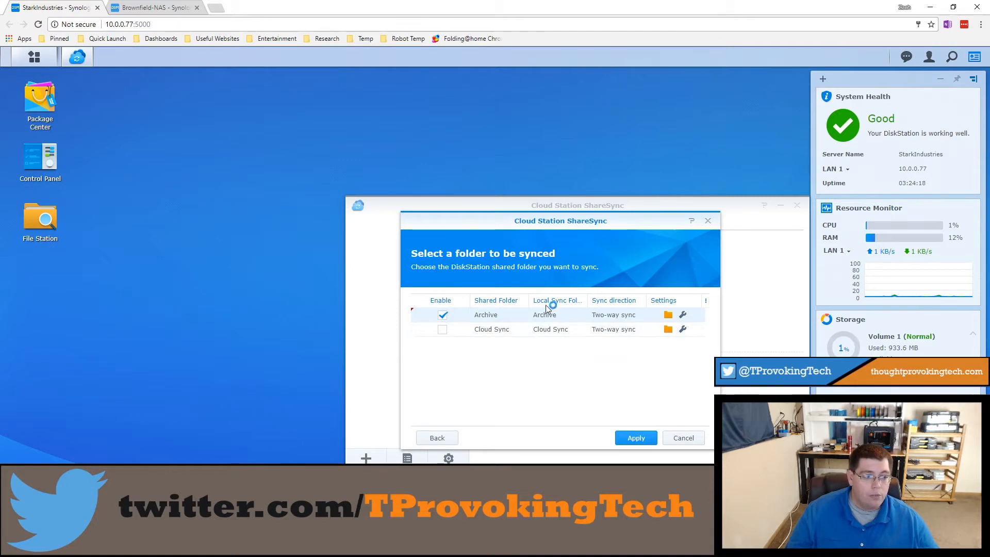
{"action": "mouse_move", "coordinate": [563, 317]}
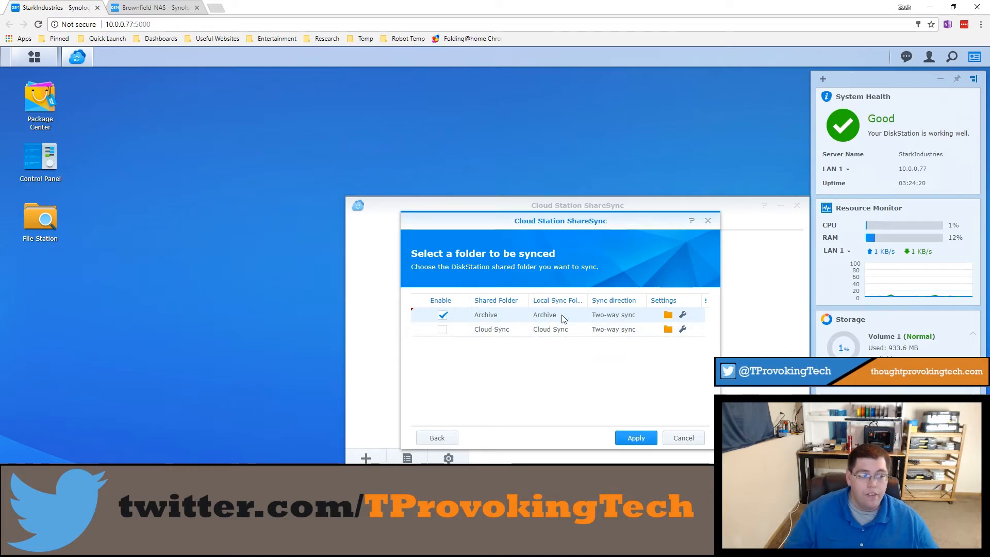
{"action": "mouse_move", "coordinate": [682, 317]}
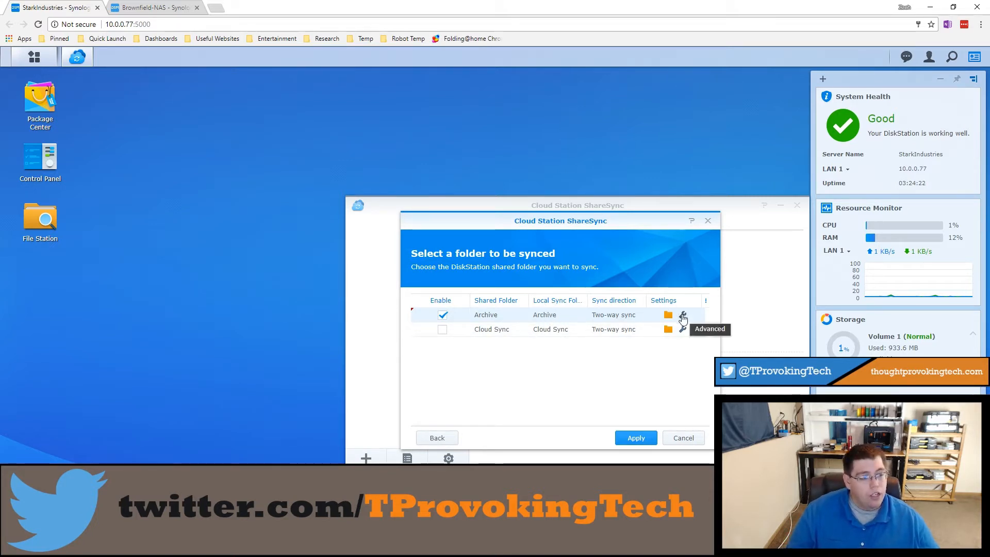
Limit Archive syncing to the Interstellar Media Group 2016-2017 subfolder
{"action": "left_click", "coordinate": [682, 314]}
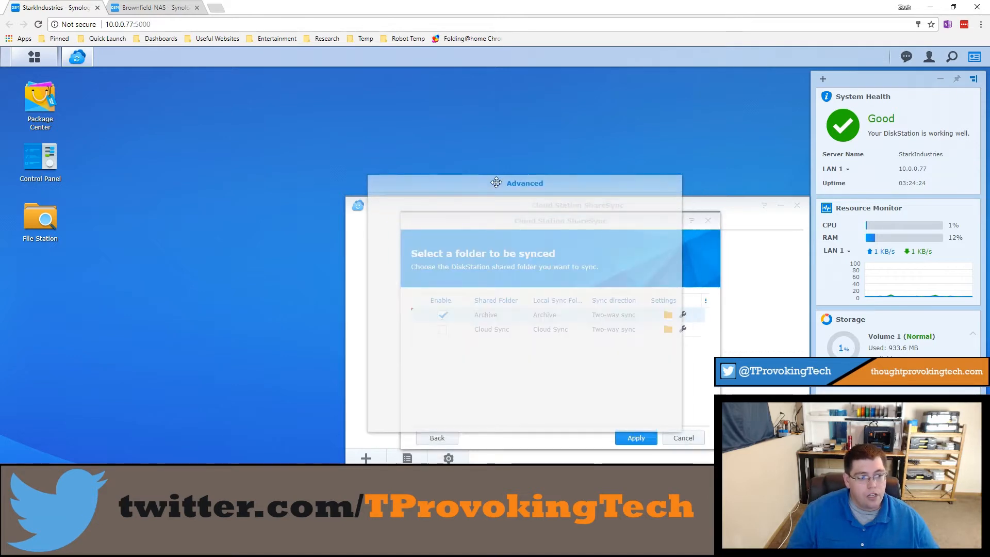
{"action": "left_click", "coordinate": [683, 314]}
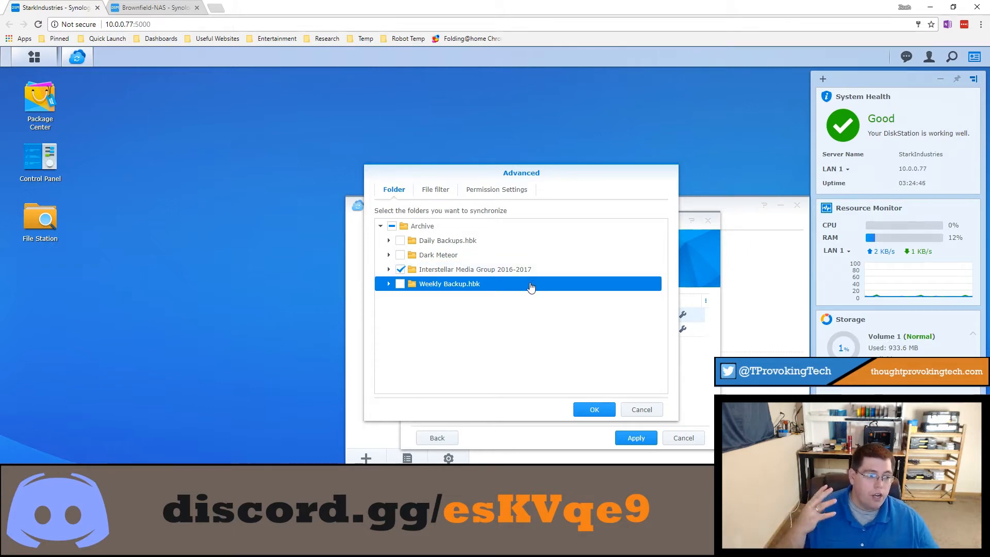
{"action": "mouse_move", "coordinate": [528, 290]}
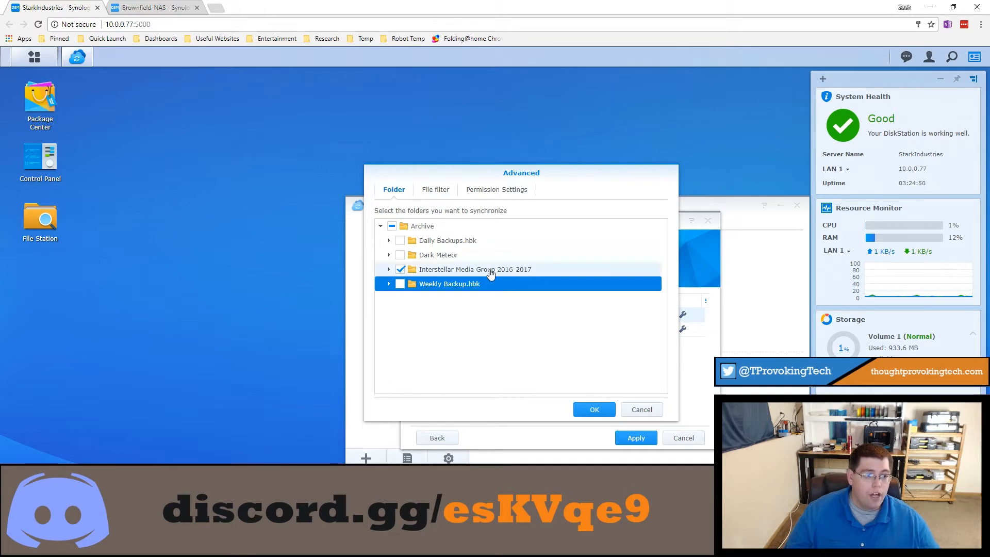
{"action": "mouse_move", "coordinate": [544, 271]}
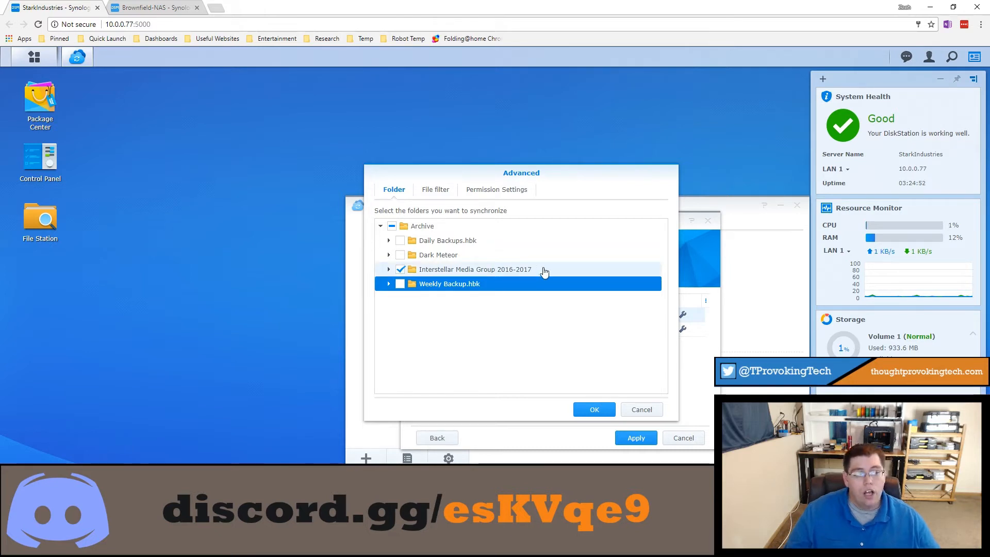
{"action": "mouse_move", "coordinate": [528, 272]}
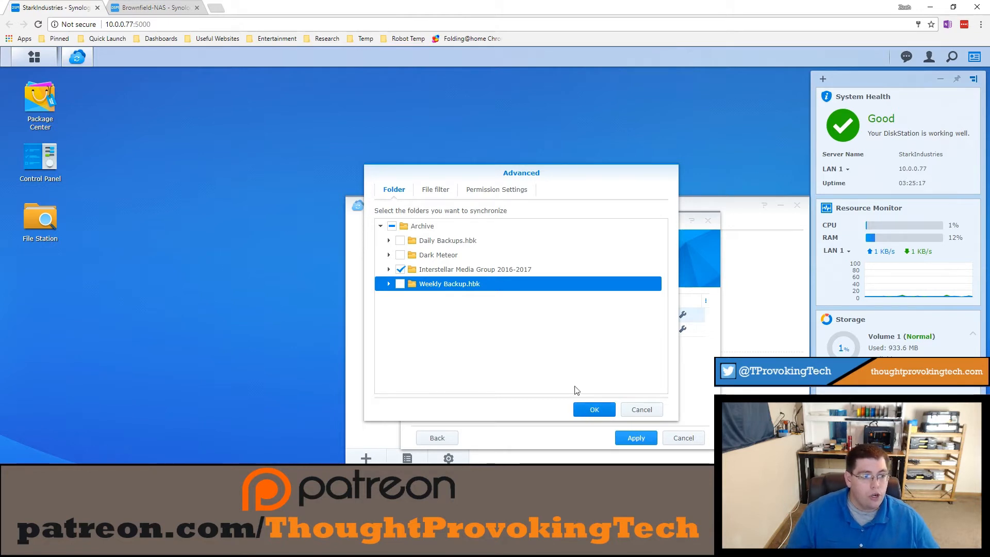
{"action": "mouse_move", "coordinate": [600, 420]}
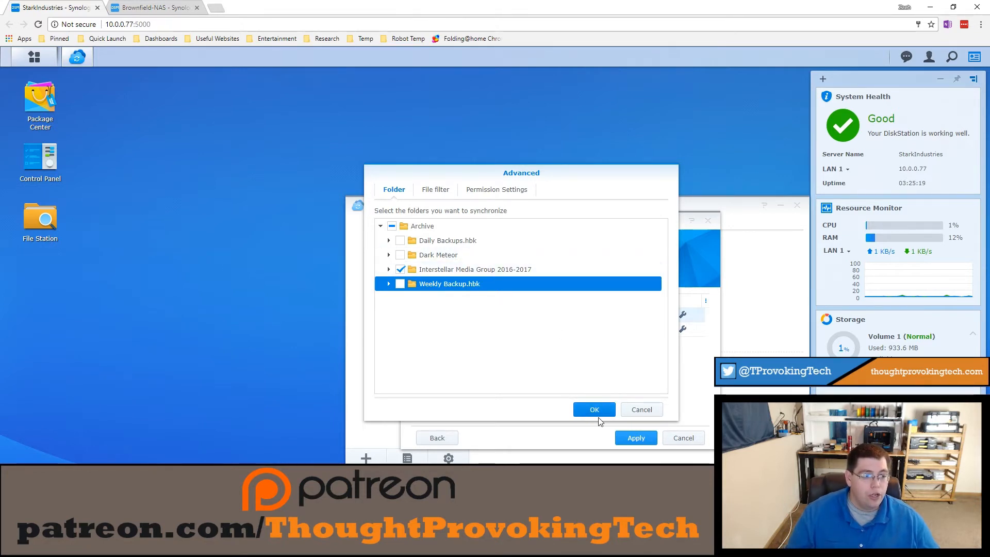
{"action": "left_click", "coordinate": [594, 410]}
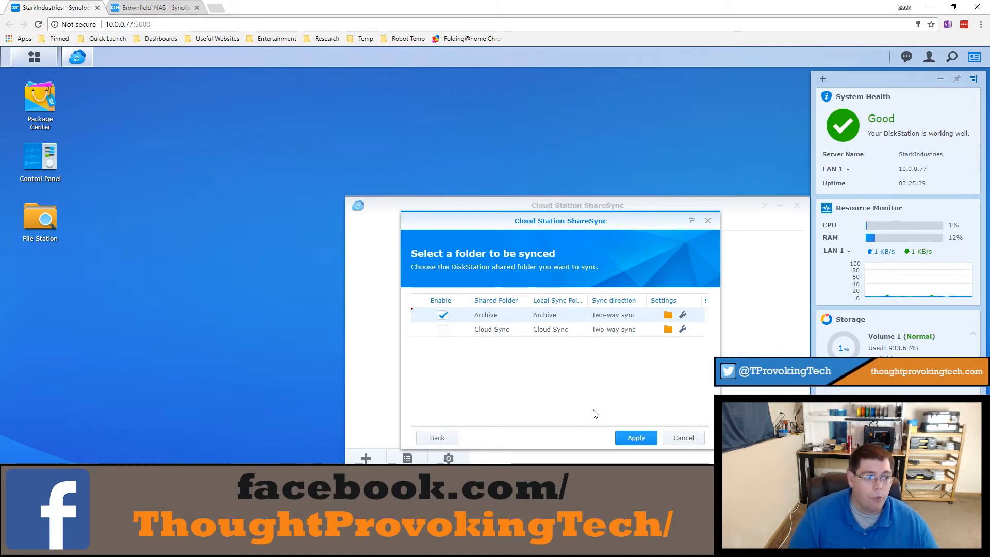
Reopen Archive's advanced settings, review File filter, and show Permission Settings
{"action": "left_click", "coordinate": [682, 314]}
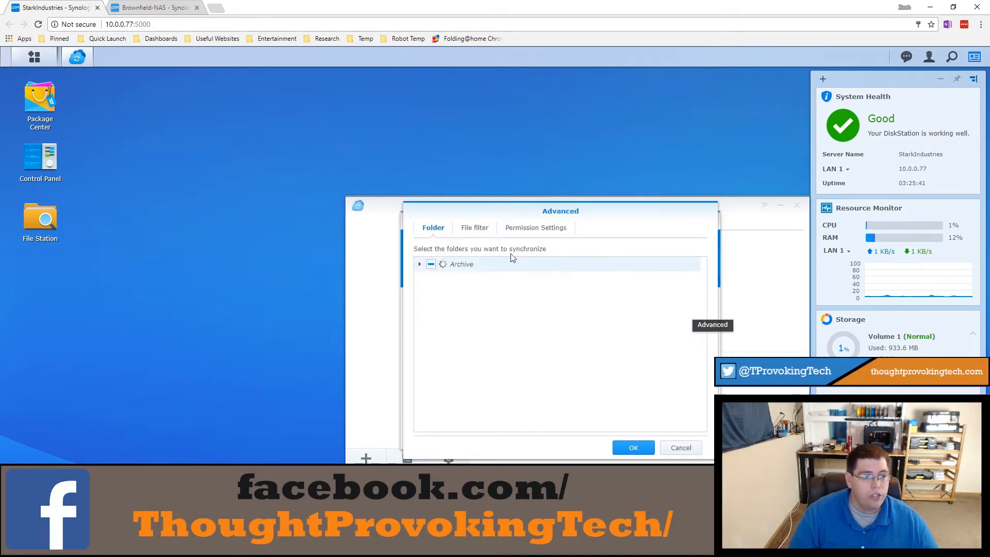
{"action": "left_click", "coordinate": [418, 264]}
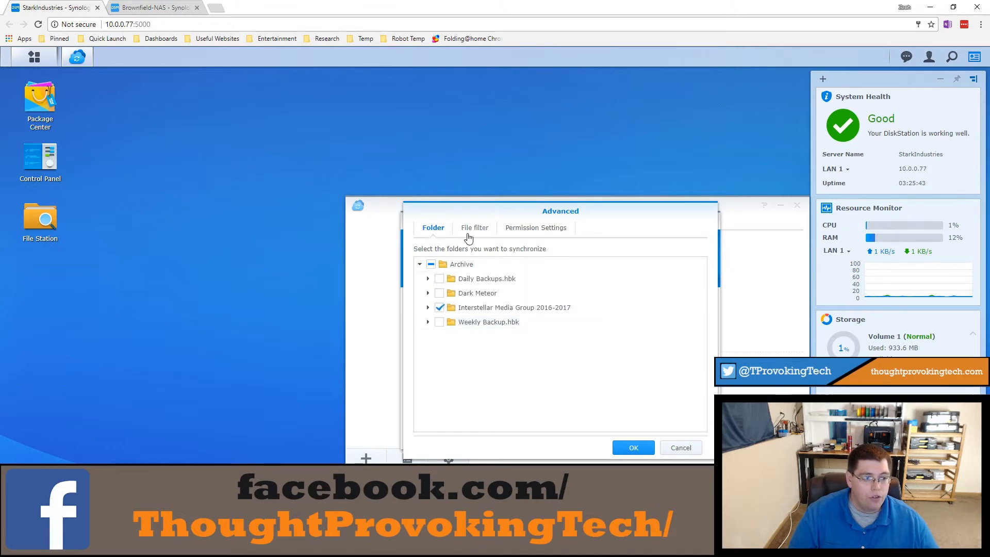
{"action": "left_click", "coordinate": [474, 226]}
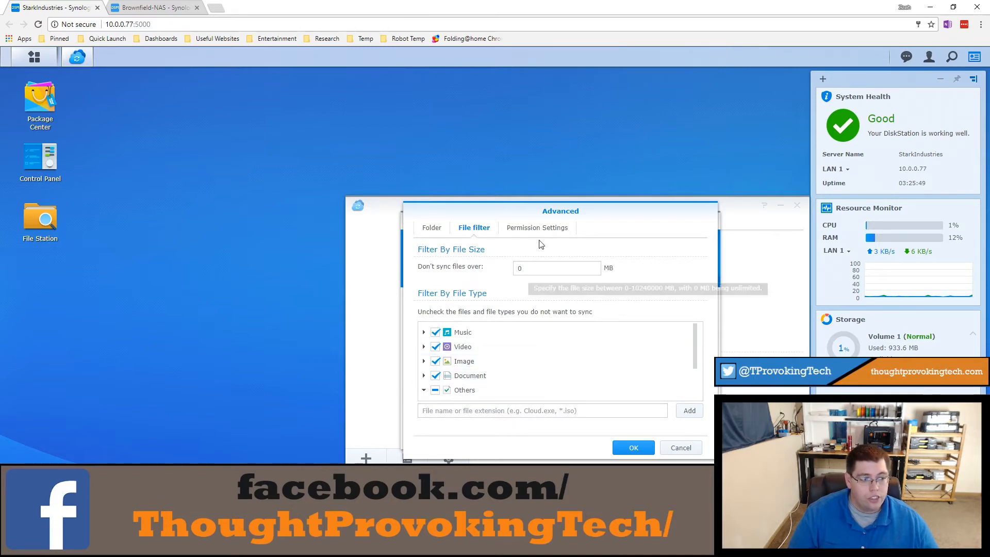
{"action": "left_click", "coordinate": [536, 226]}
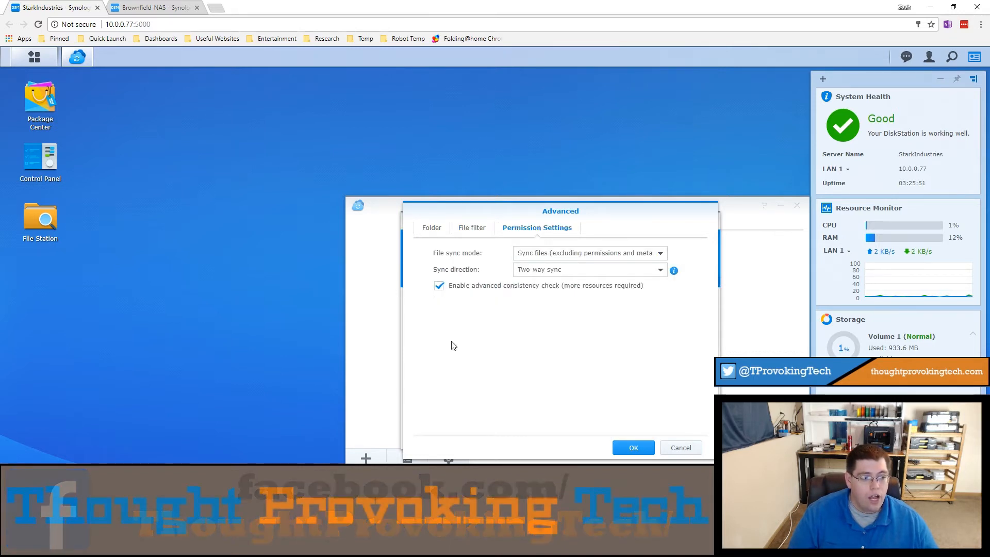
{"action": "mouse_move", "coordinate": [571, 316]}
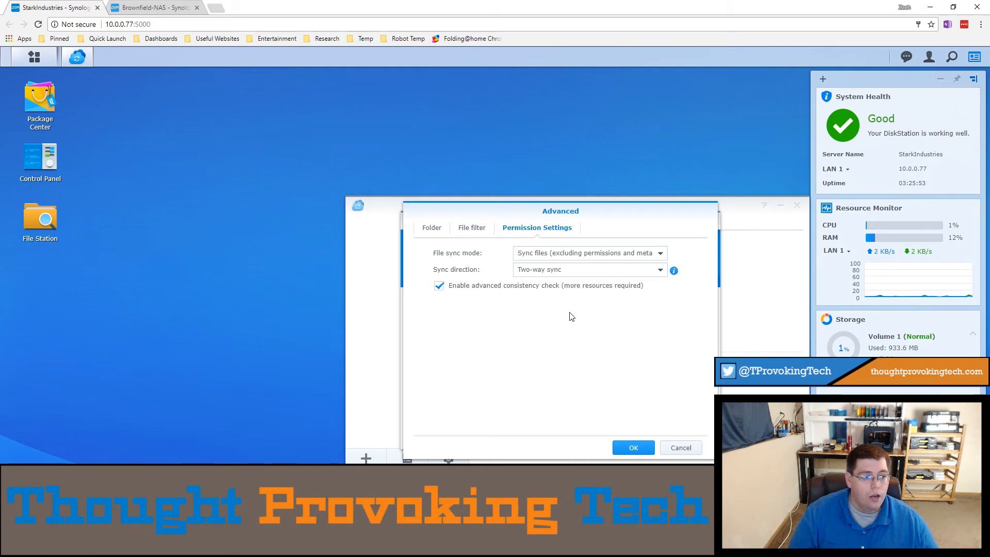
Set Archive's sync direction to 'Upload data to Cloud Station Server only'
{"action": "left_click", "coordinate": [590, 270]}
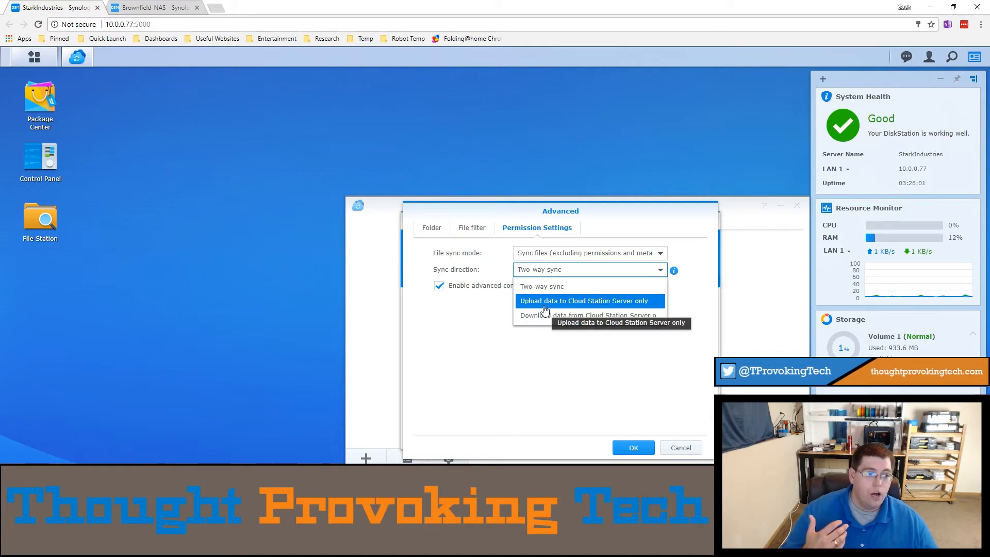
{"action": "left_click", "coordinate": [585, 301]}
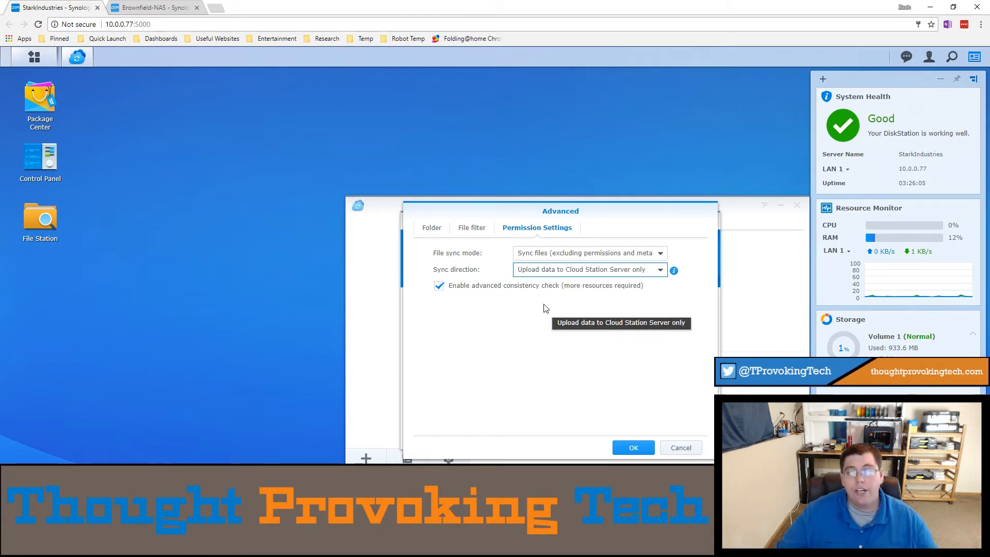
{"action": "mouse_move", "coordinate": [547, 307]}
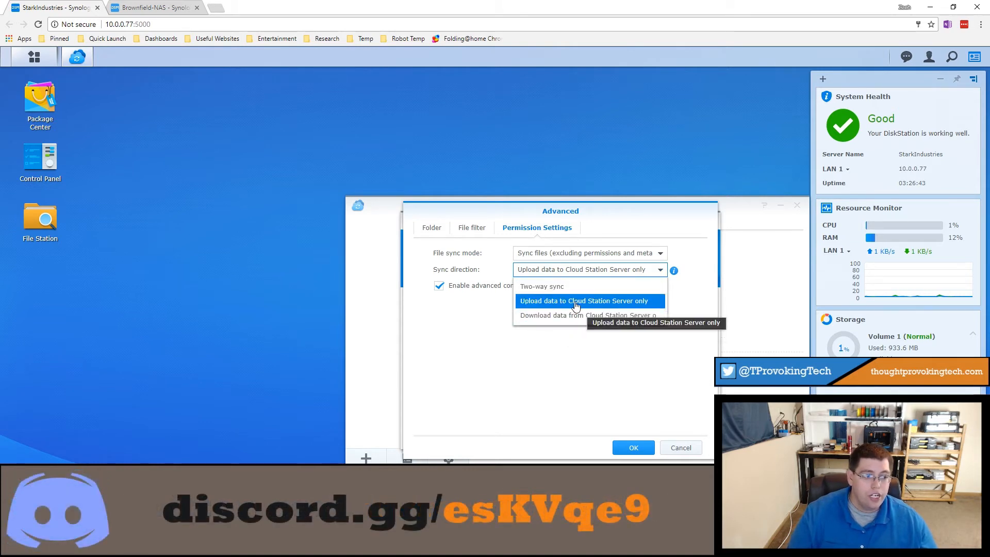
{"action": "mouse_move", "coordinate": [556, 315]}
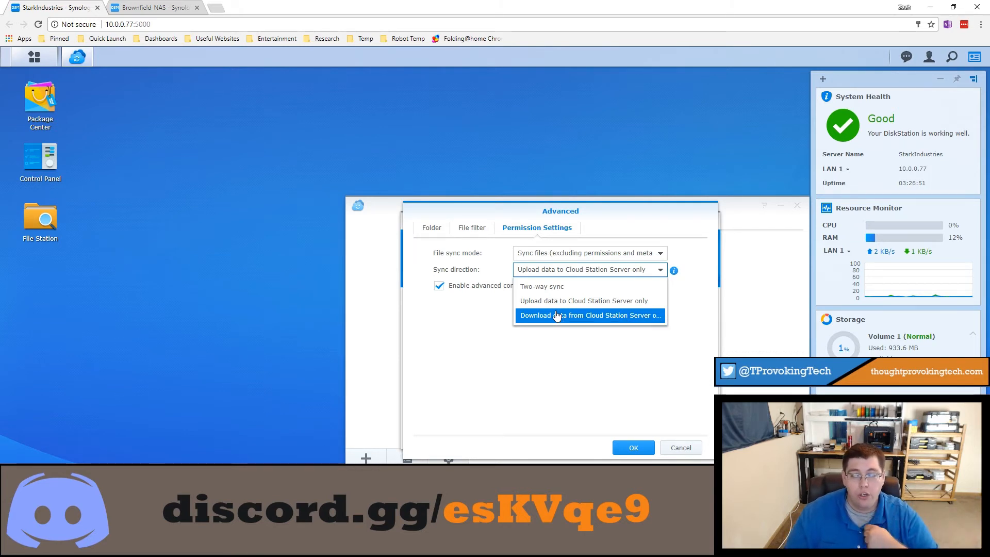
{"action": "mouse_move", "coordinate": [559, 304]}
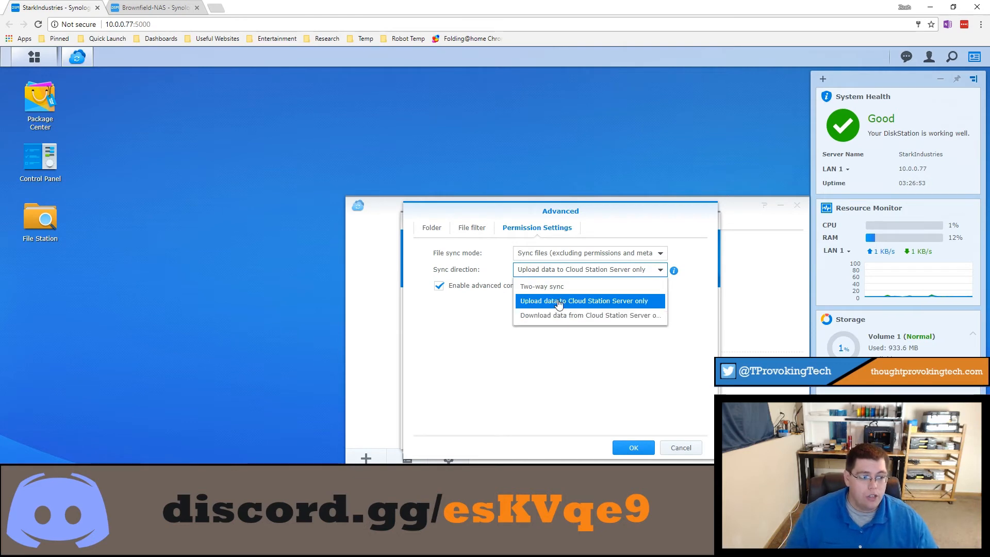
{"action": "left_click", "coordinate": [582, 301]}
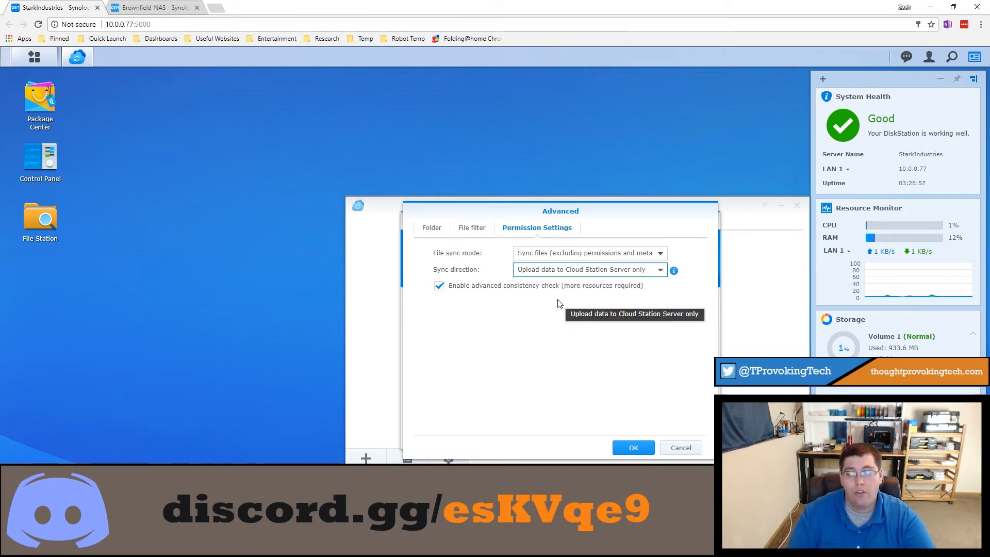
{"action": "mouse_move", "coordinate": [553, 310]}
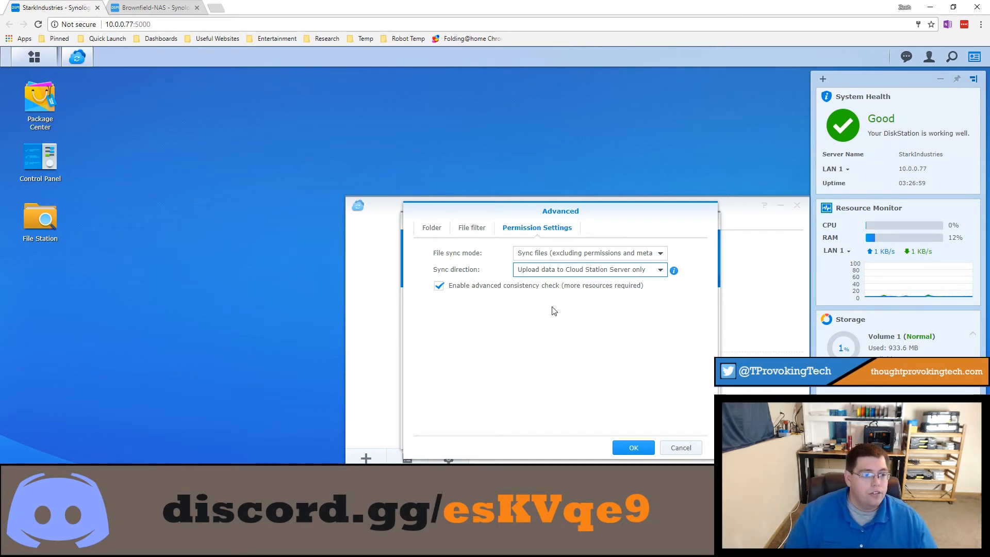
{"action": "mouse_move", "coordinate": [583, 341]}
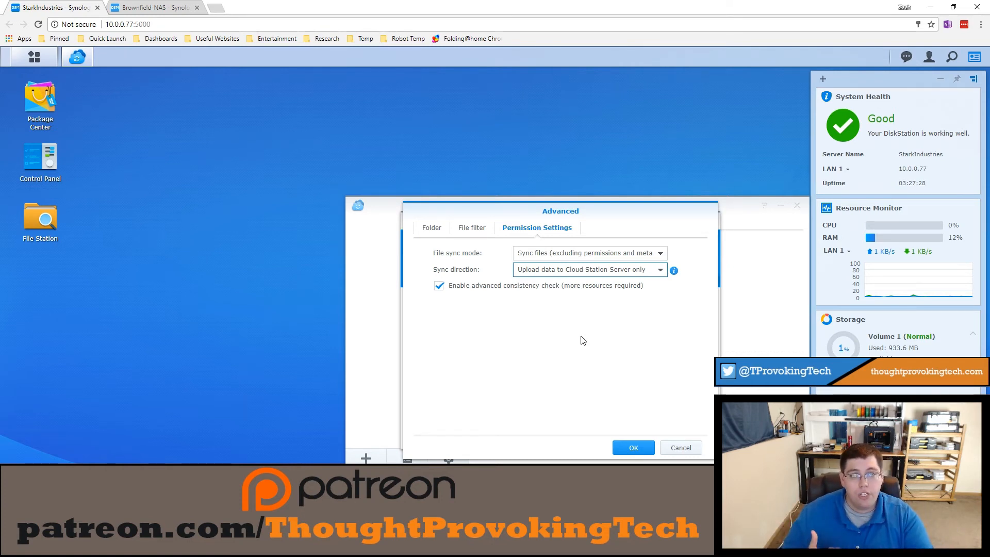
{"action": "mouse_move", "coordinate": [587, 336]}
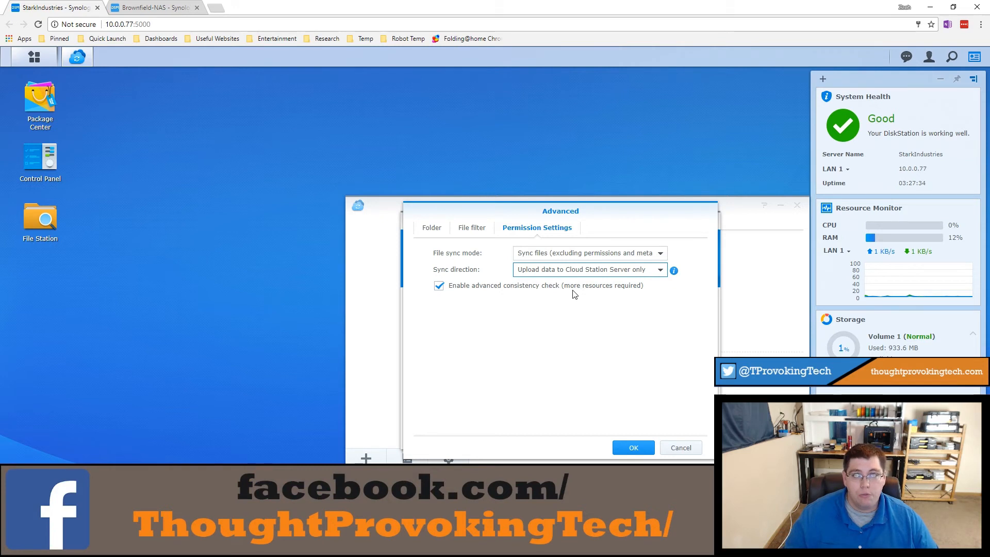
{"action": "mouse_move", "coordinate": [590, 306]}
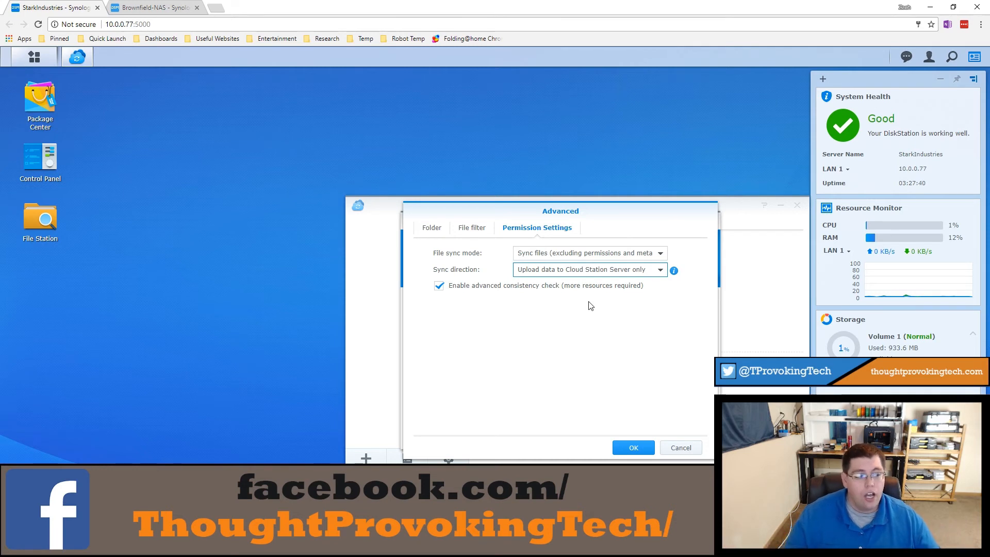
Apply the Archive sync settings so Brownfield-NAS shows Up to date
{"action": "left_click", "coordinate": [633, 447]}
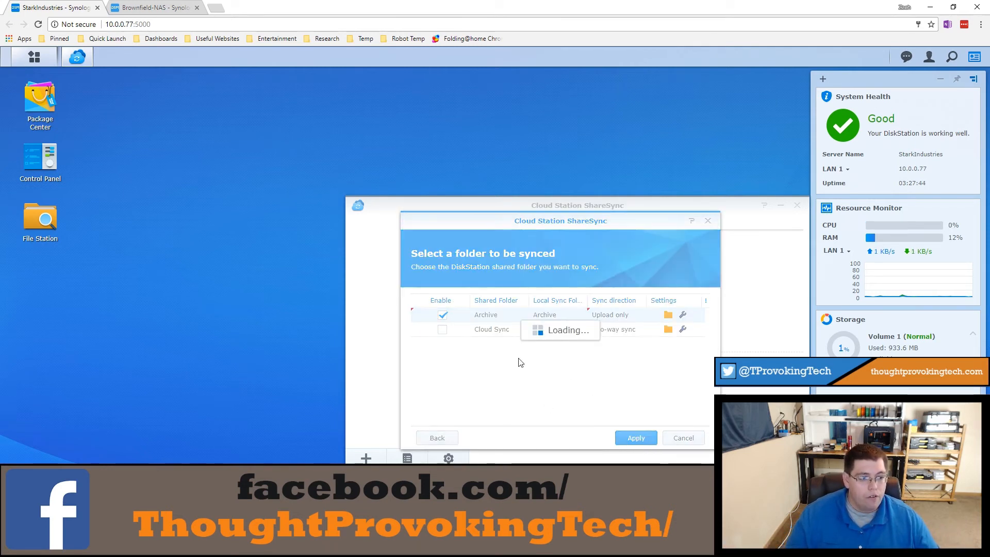
{"action": "left_click", "coordinate": [635, 437]}
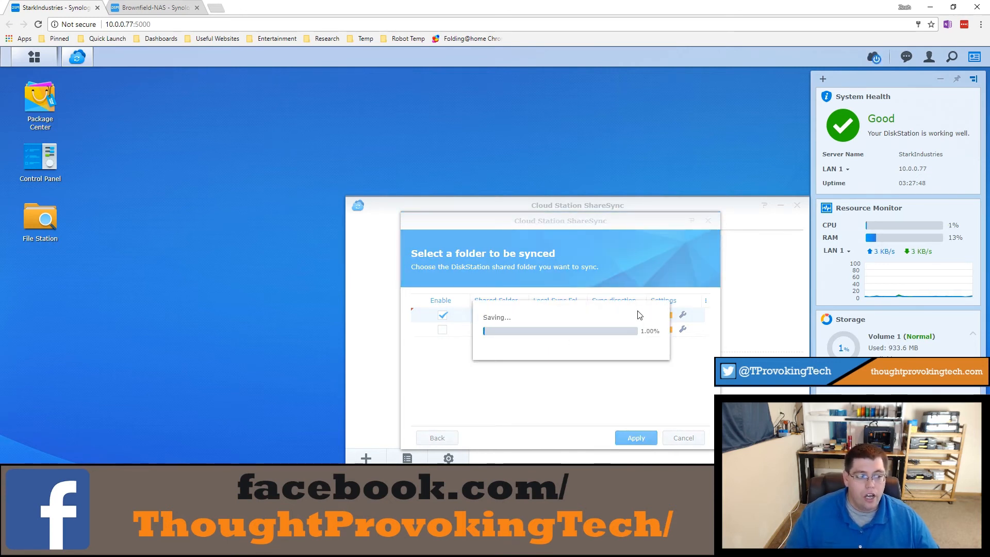
{"action": "left_click", "coordinate": [635, 437]}
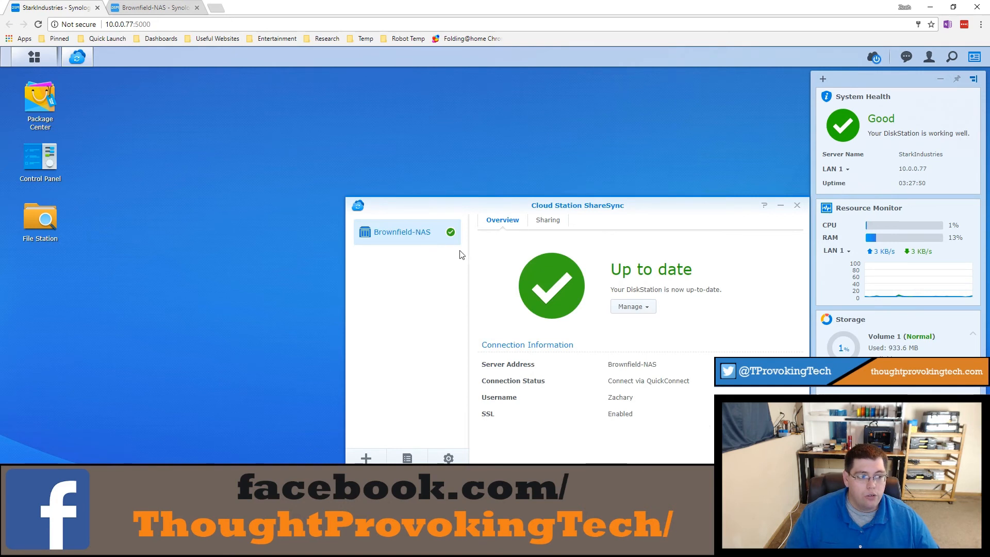
{"action": "mouse_move", "coordinate": [530, 434]}
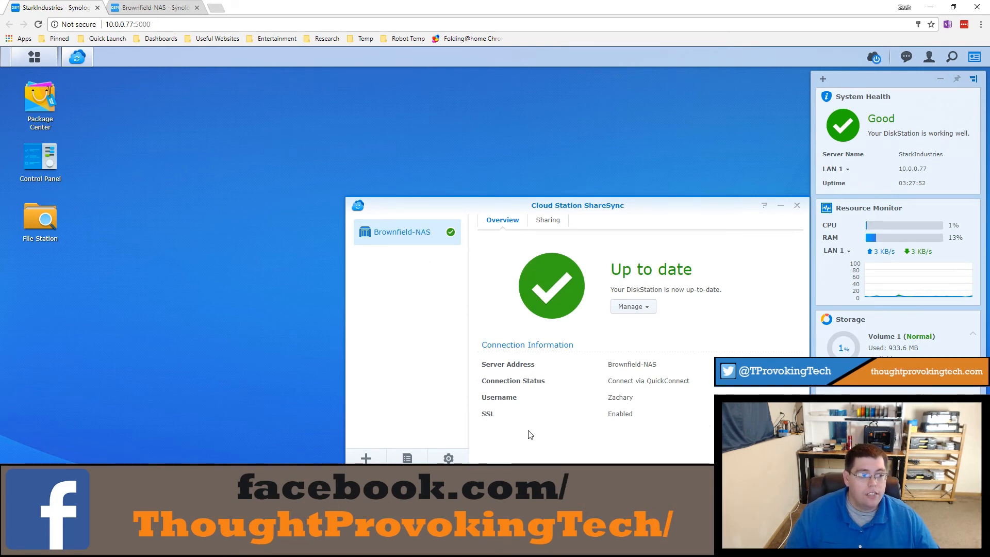